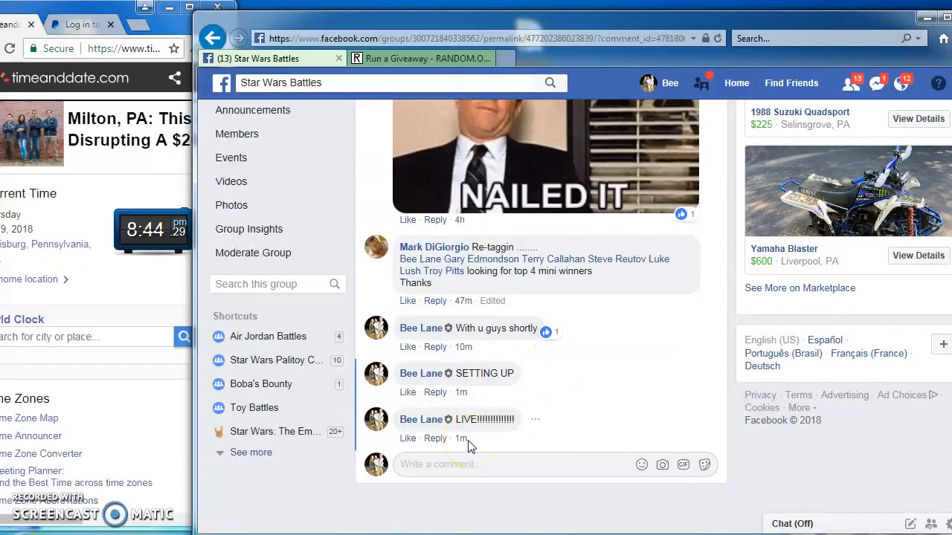
pyautogui.moveTo(461, 437)
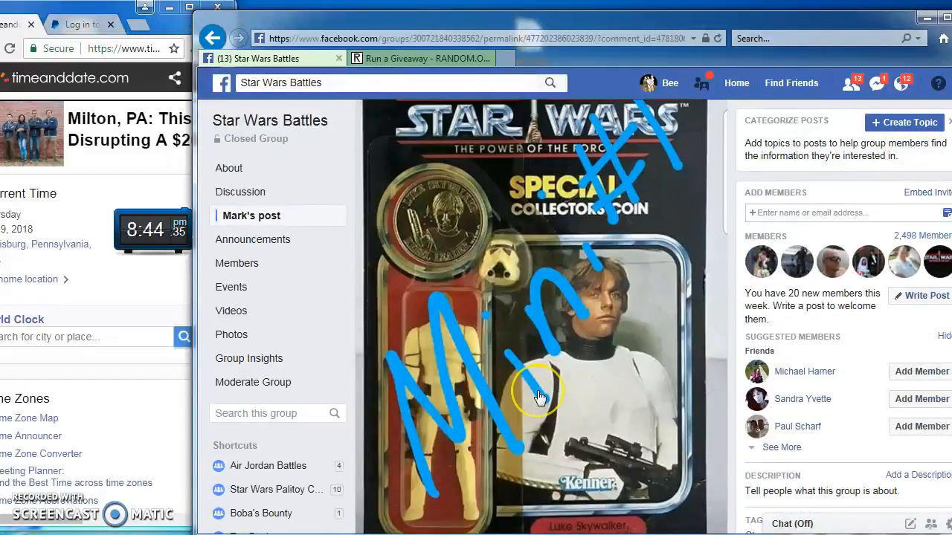
# - Scroll the Star Wars Battles post to bring the numbered entry list into view
pyautogui.scroll(-3)
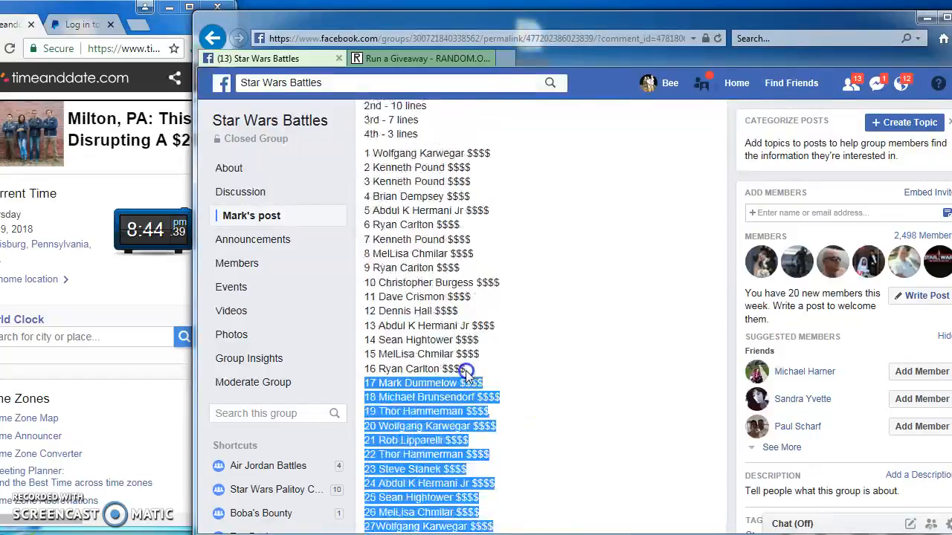
pyautogui.scroll(3)
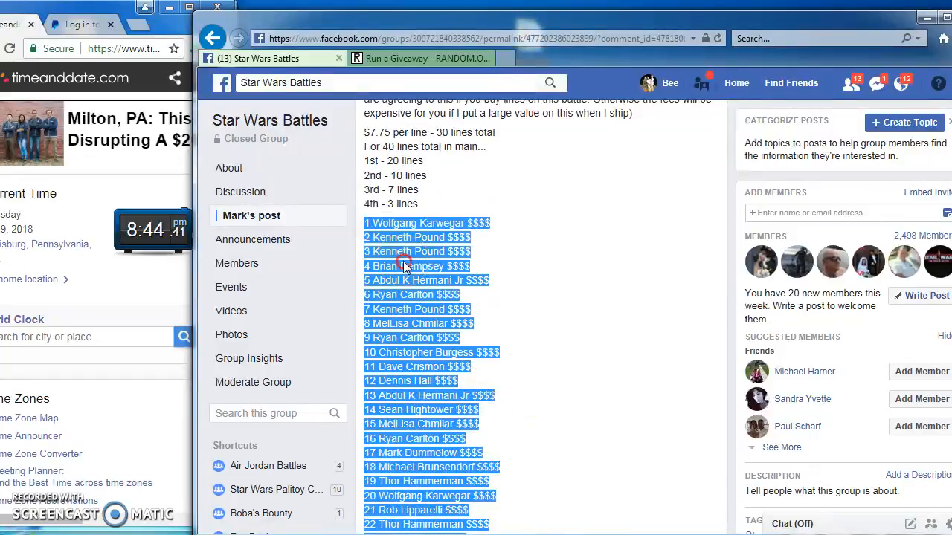
pyautogui.moveTo(473, 89)
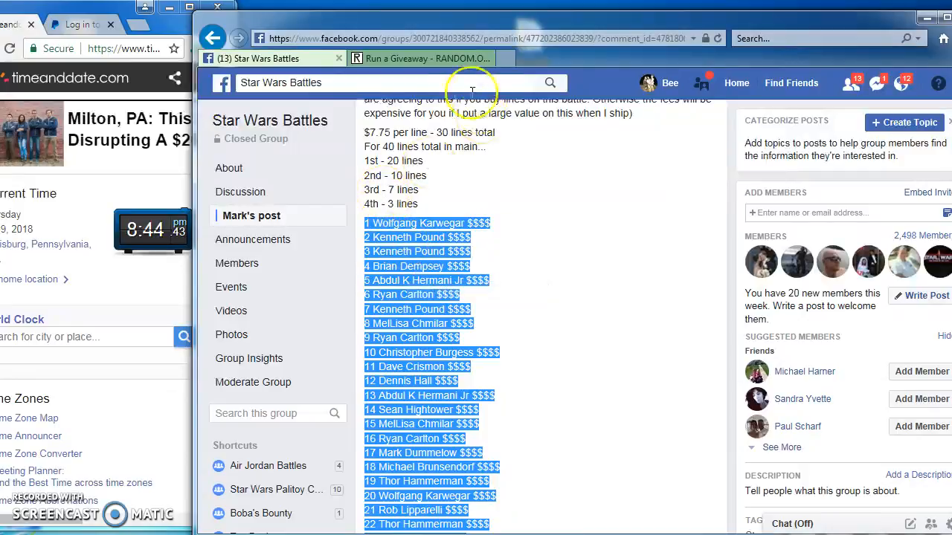
# - Paste the 30 copied entries into the giveaway's Entries box
pyautogui.rightClick(375, 335)
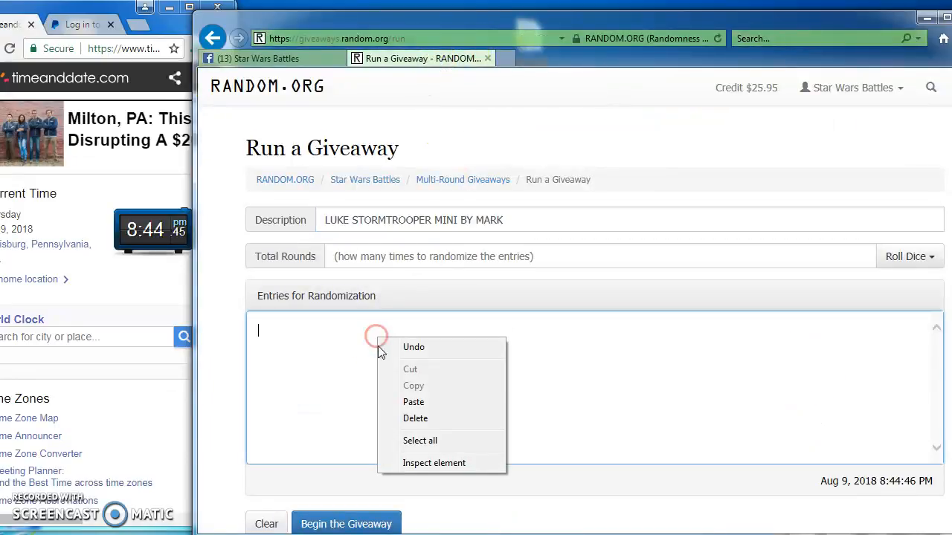
pyautogui.click(414, 401)
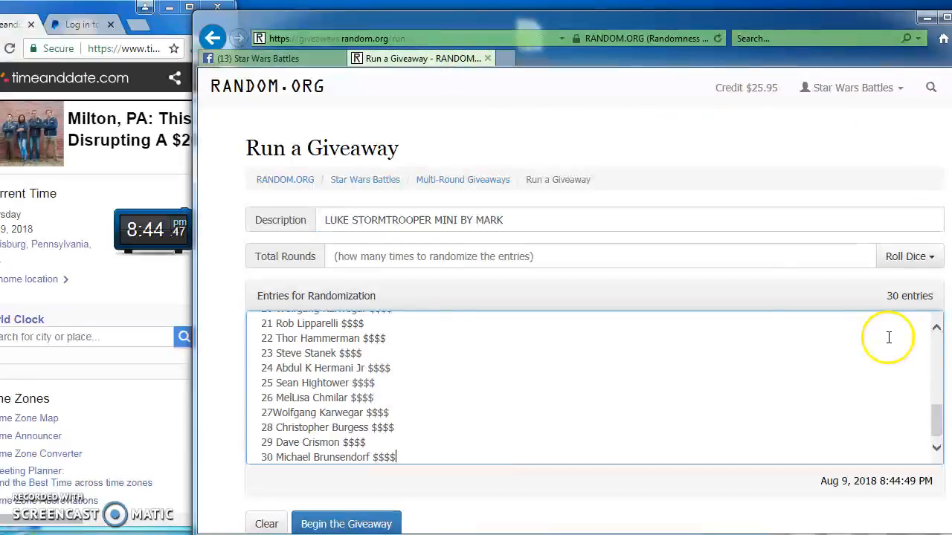
pyautogui.scroll(3)
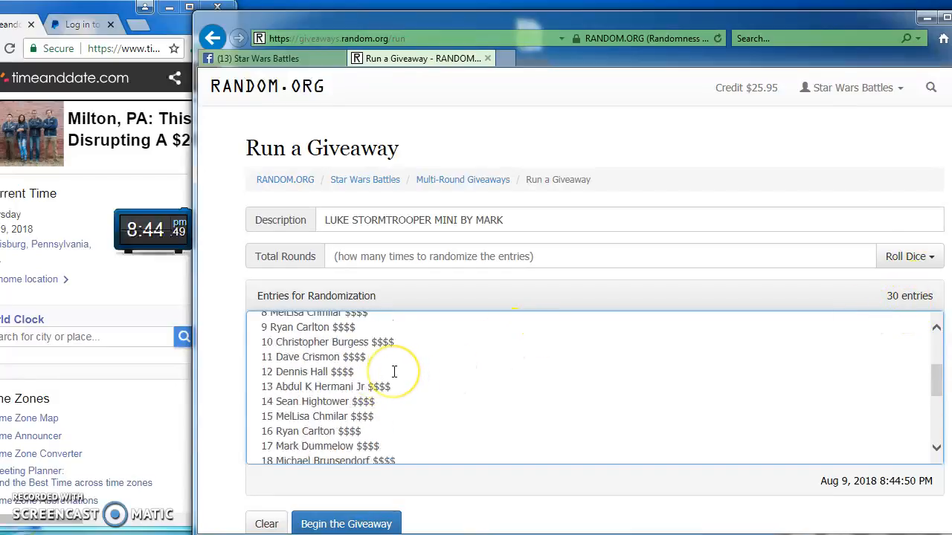
# - Roll 2d6 for the round count and accept the result of seven rounds
pyautogui.click(909, 255)
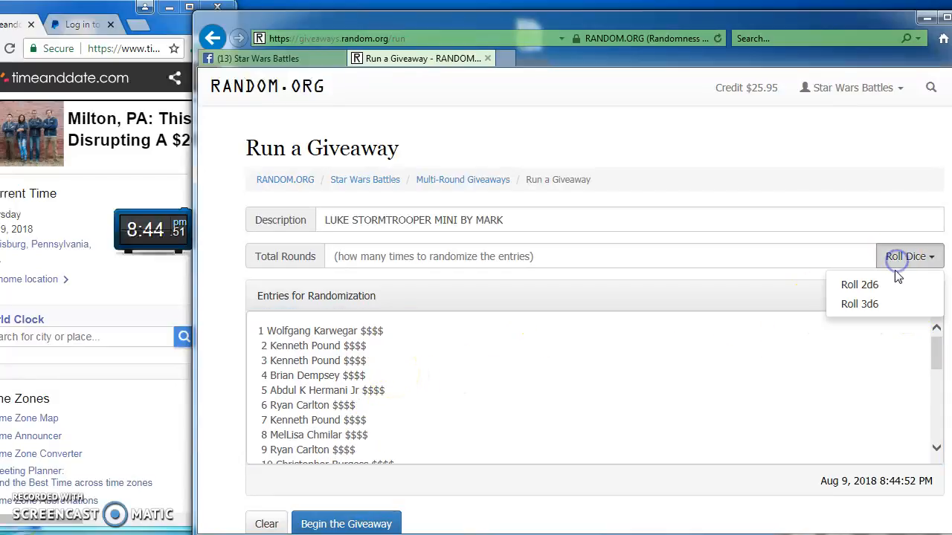
pyautogui.click(860, 284)
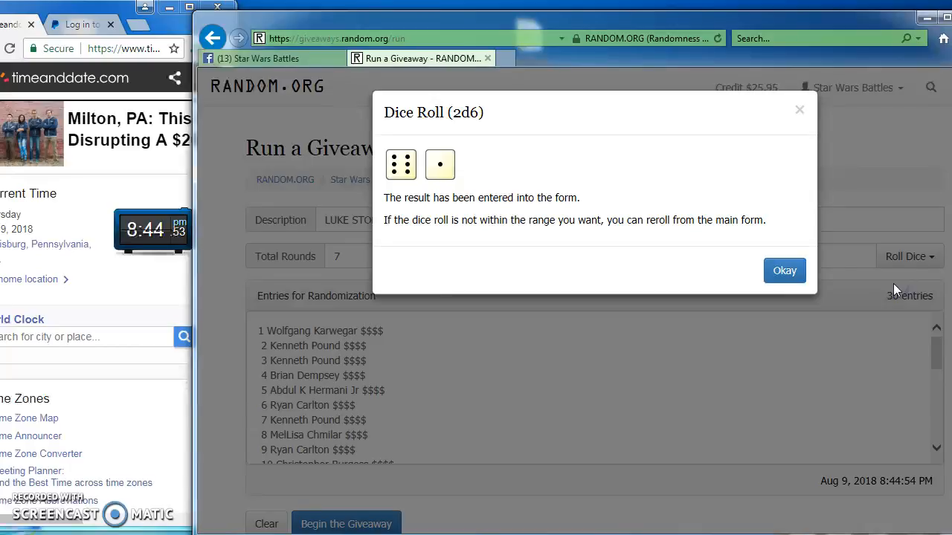
pyautogui.click(784, 270)
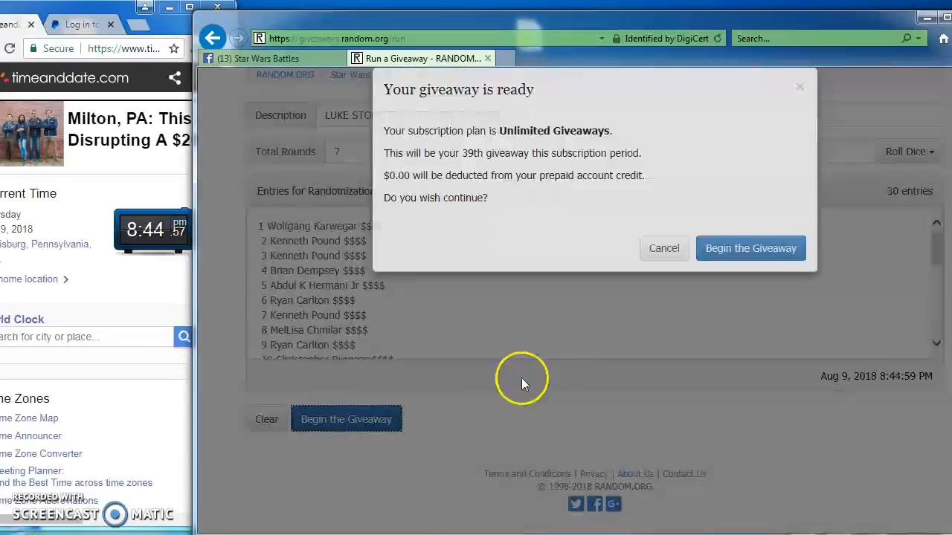
# - Begin the giveaway and run rounds one through six, reshuffling the 30 entries each time
pyautogui.click(749, 248)
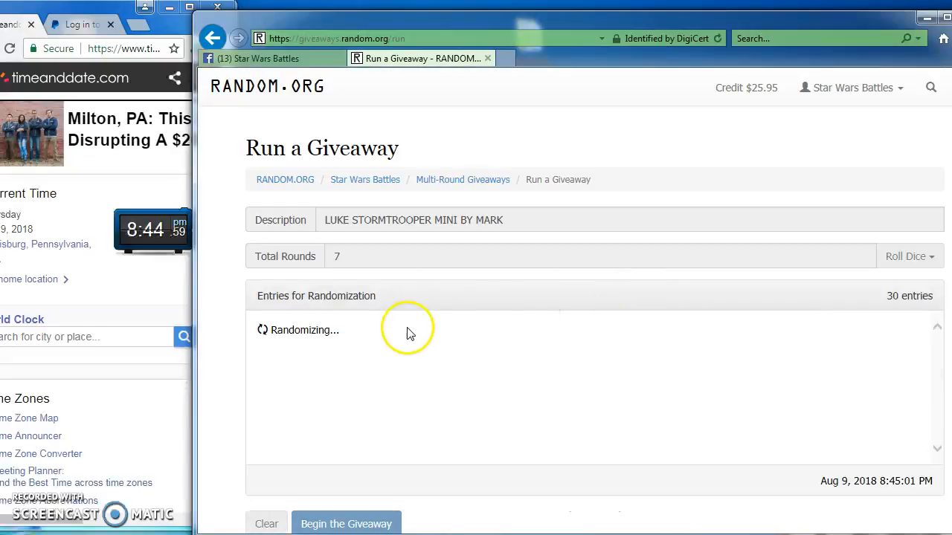
pyautogui.click(345, 524)
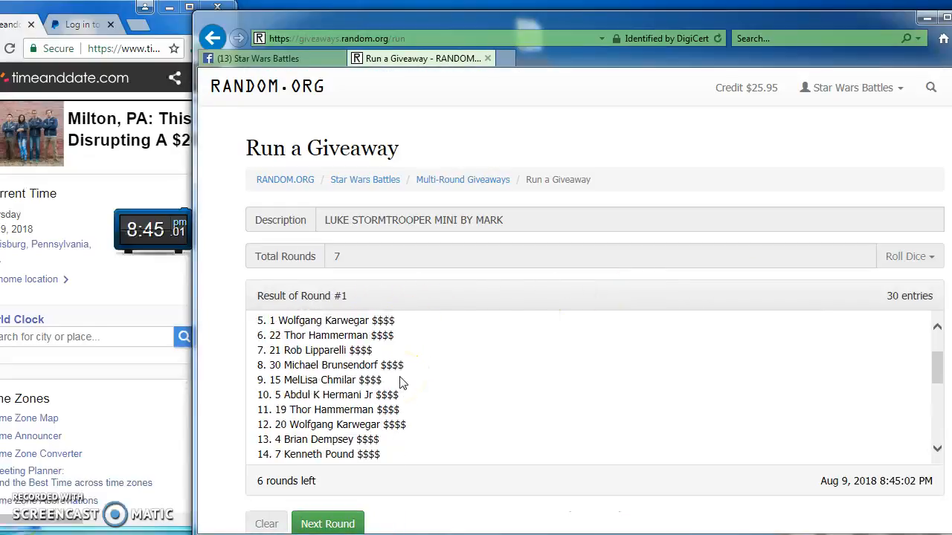
pyautogui.click(327, 523)
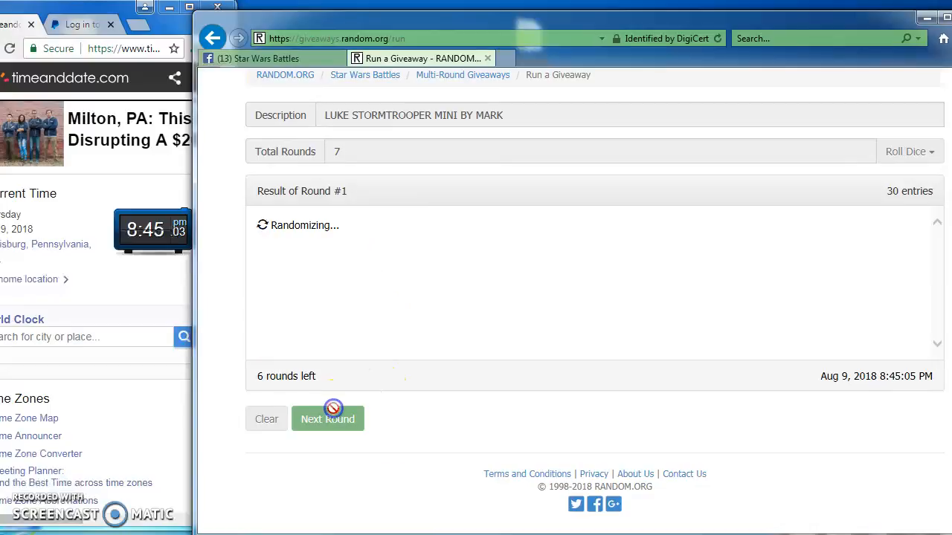
pyautogui.click(327, 419)
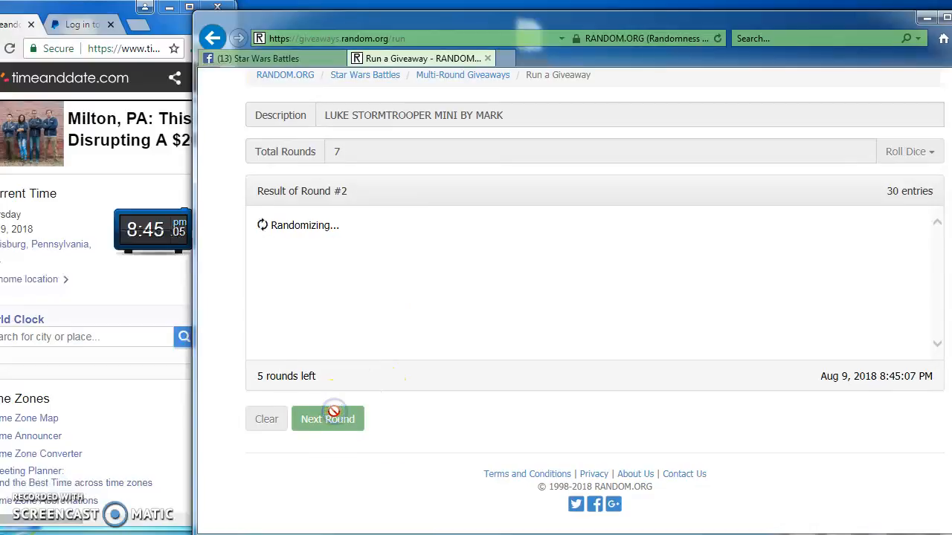
pyautogui.click(327, 419)
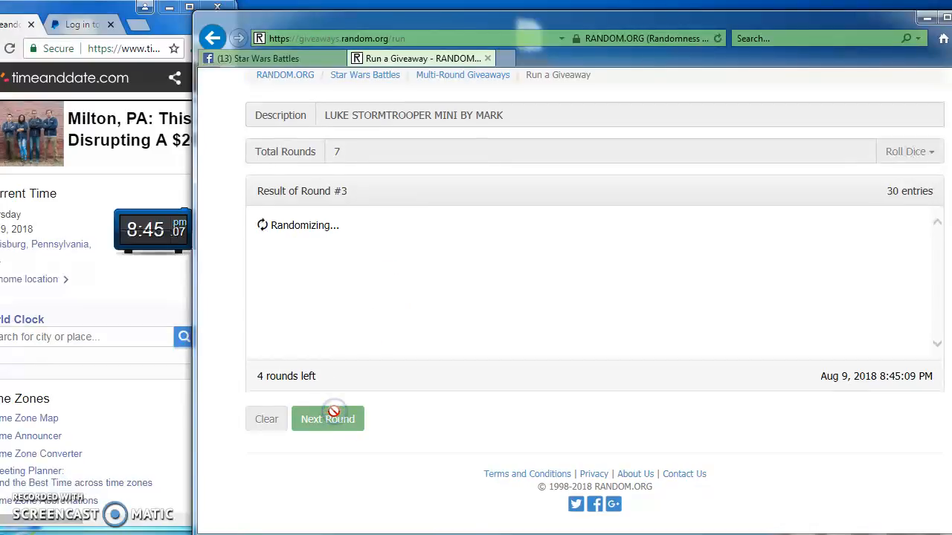
pyautogui.click(327, 419)
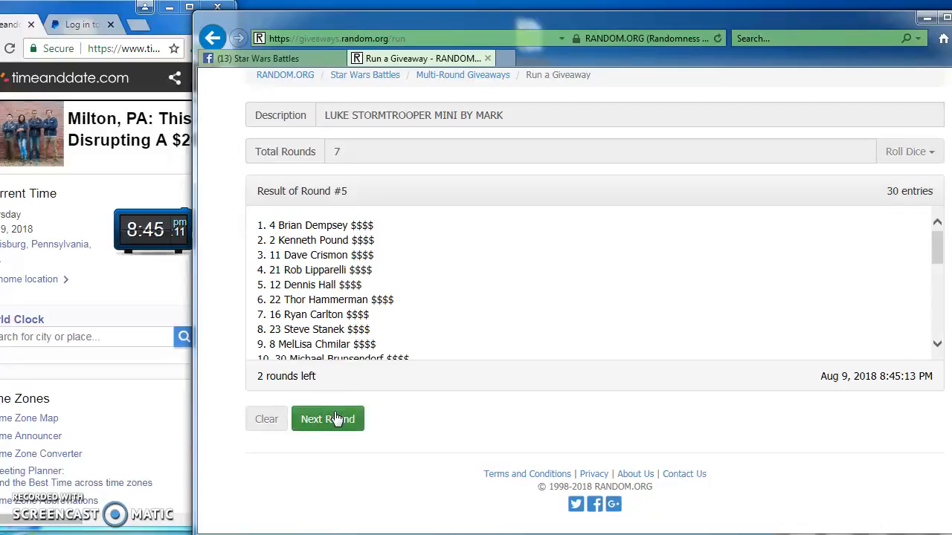
pyautogui.click(327, 419)
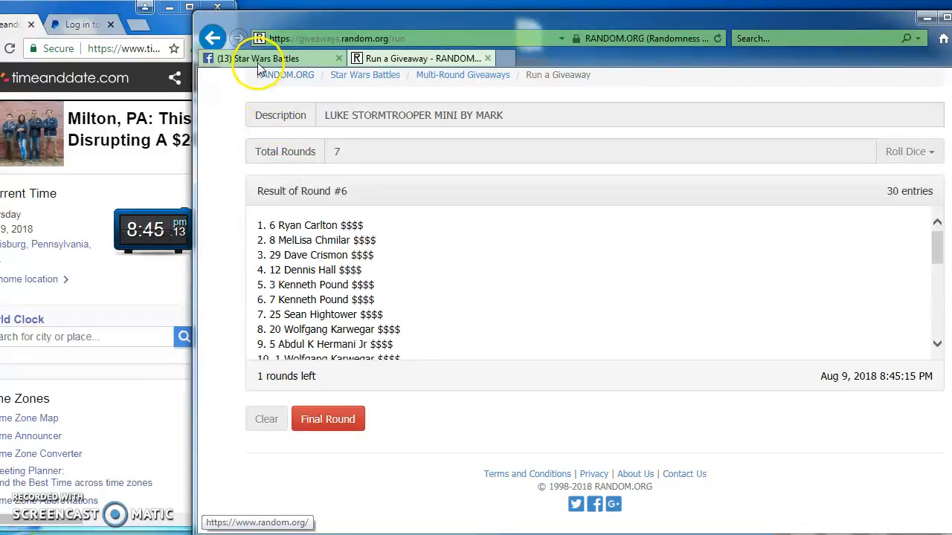
# - Post a 'FINAL ROUND GL' comment on the Star Wars Battles post and return to the giveaway
pyautogui.click(268, 58)
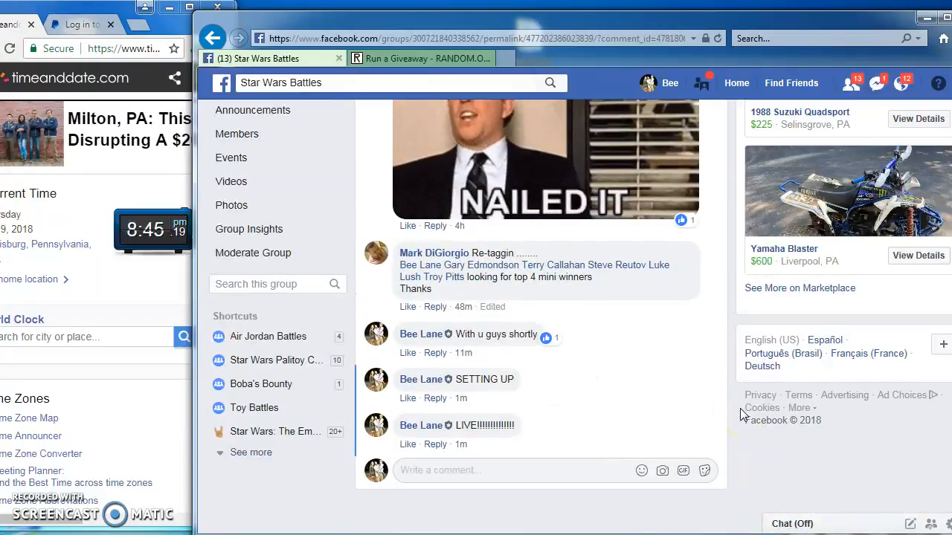
pyautogui.write('FINAL ROUND GL')
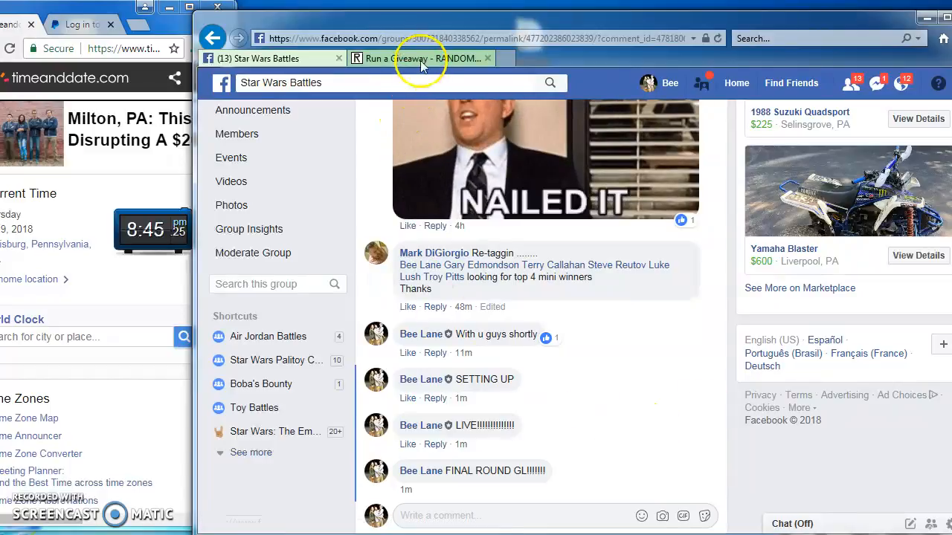
pyautogui.click(419, 58)
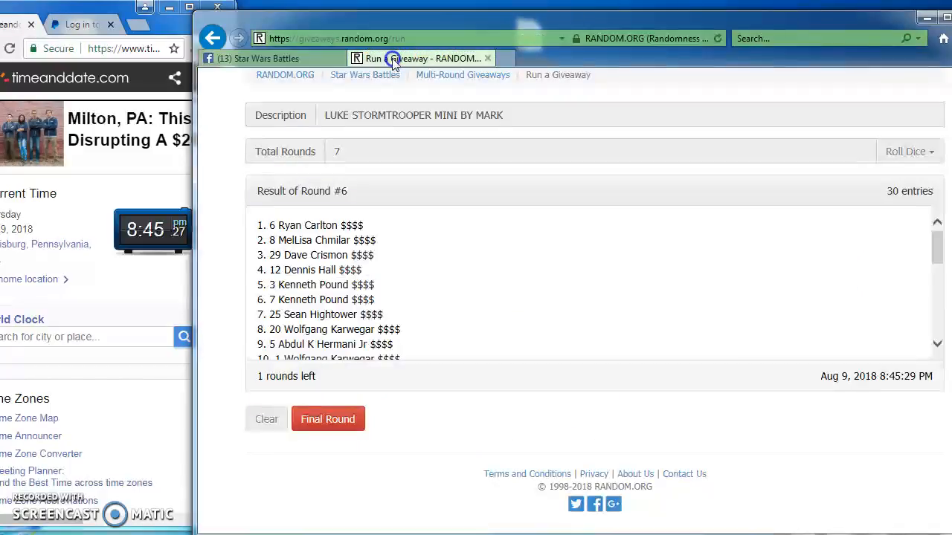
# - Run the seventh final round and bring up the verification results for code pjosws
pyautogui.click(328, 420)
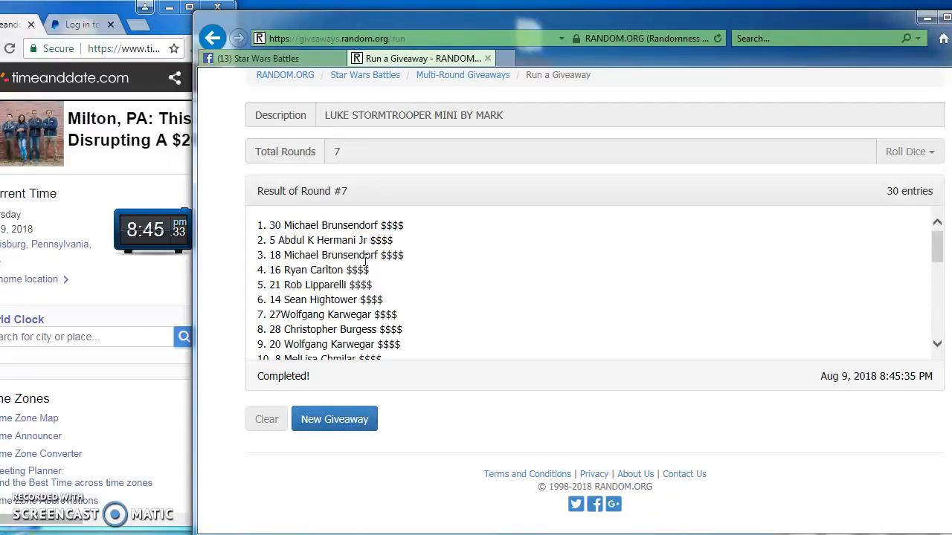
pyautogui.scroll(-3)
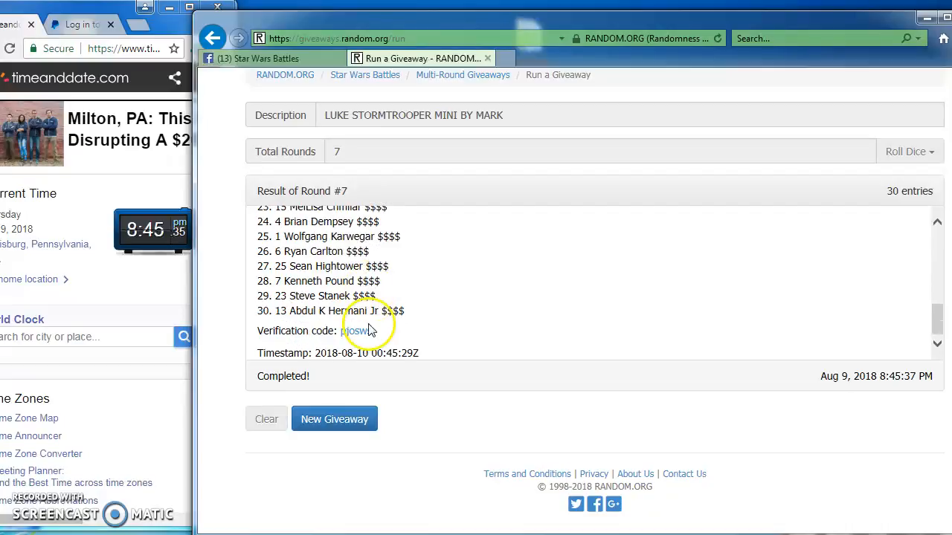
pyautogui.click(357, 331)
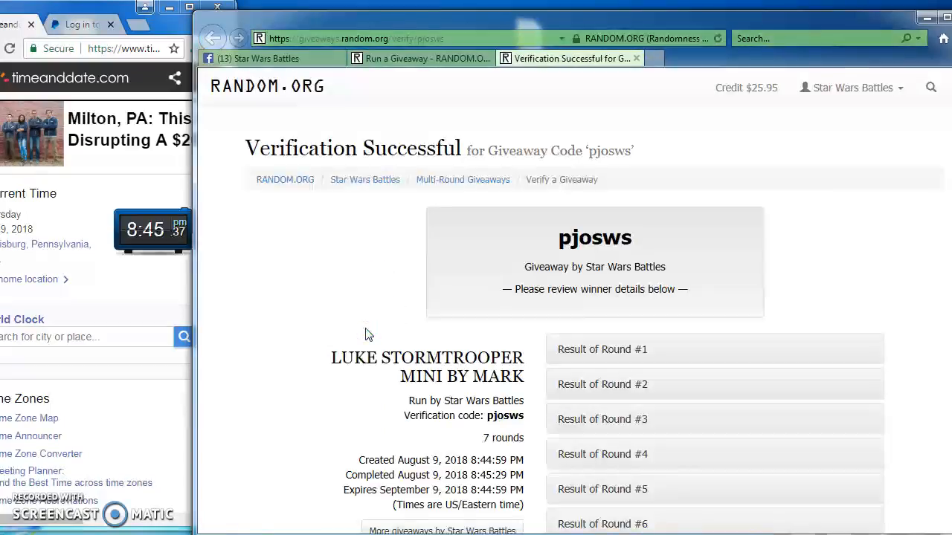
pyautogui.moveTo(505, 340)
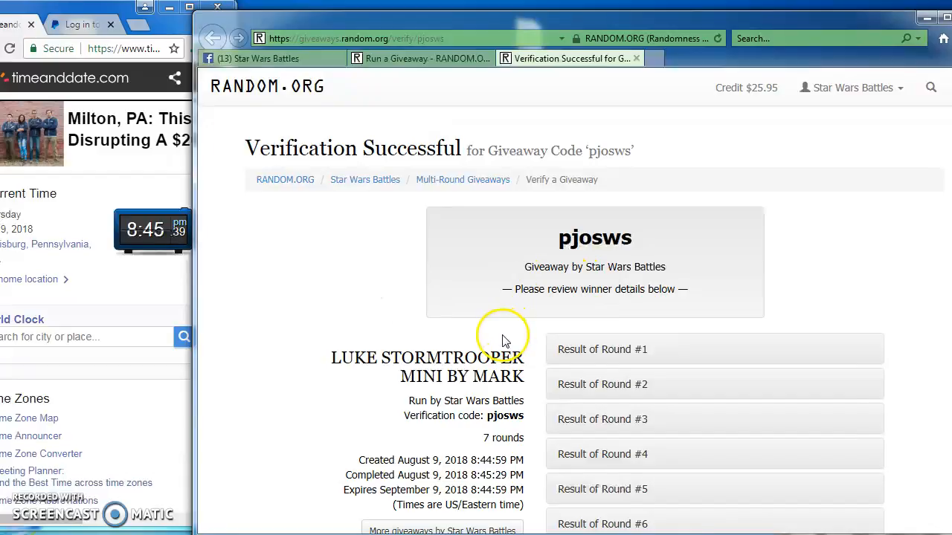
pyautogui.scroll(-3)
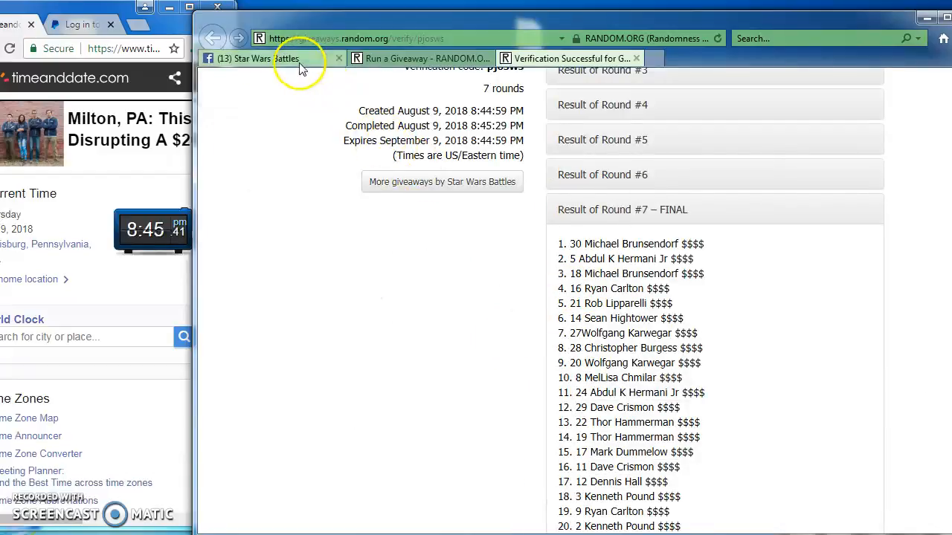
# - Post a 'DONE 8:45' comment on the Star Wars Battles post and return to the verification results
pyautogui.click(255, 58)
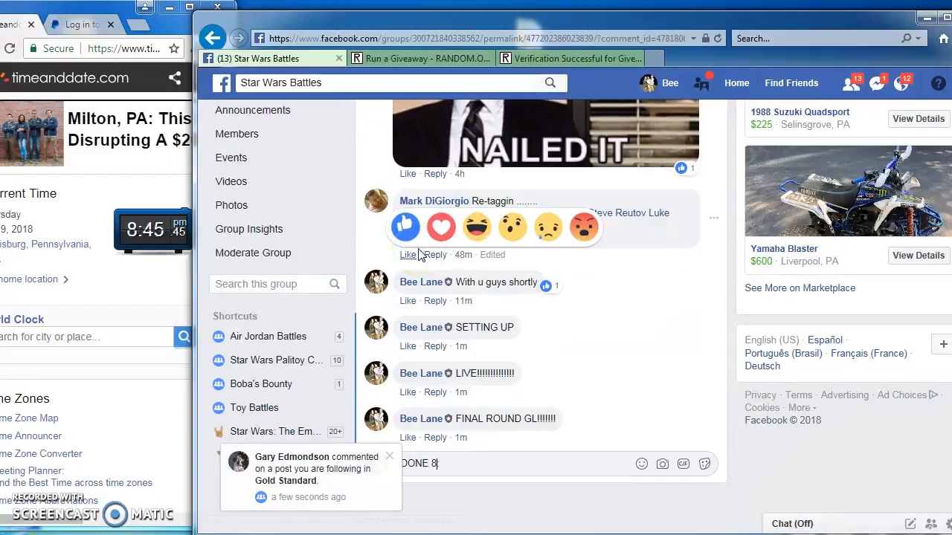
pyautogui.write(':45')
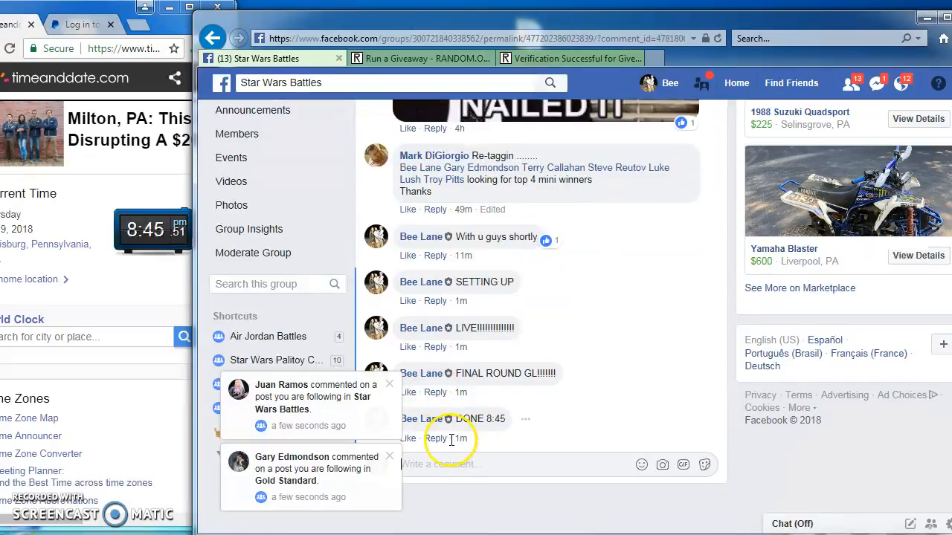
pyautogui.moveTo(461, 439)
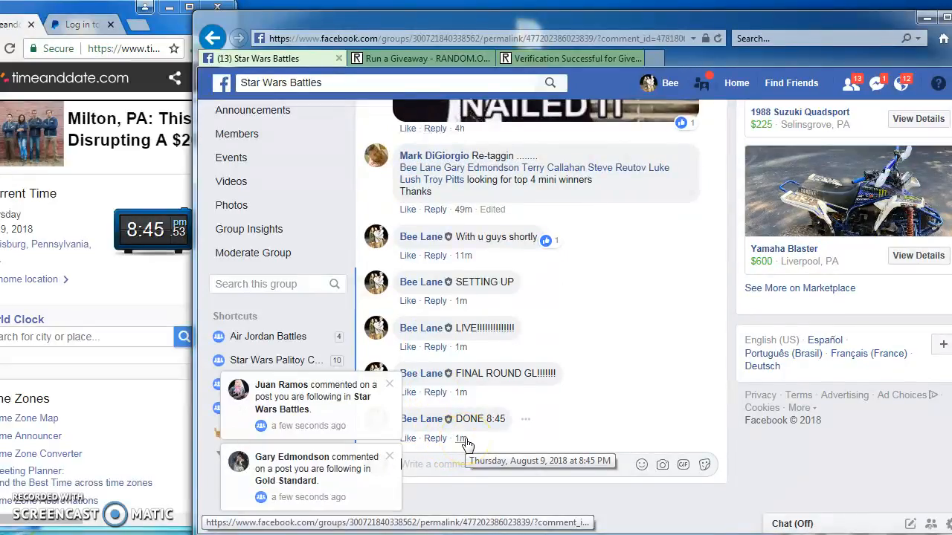
pyautogui.click(568, 58)
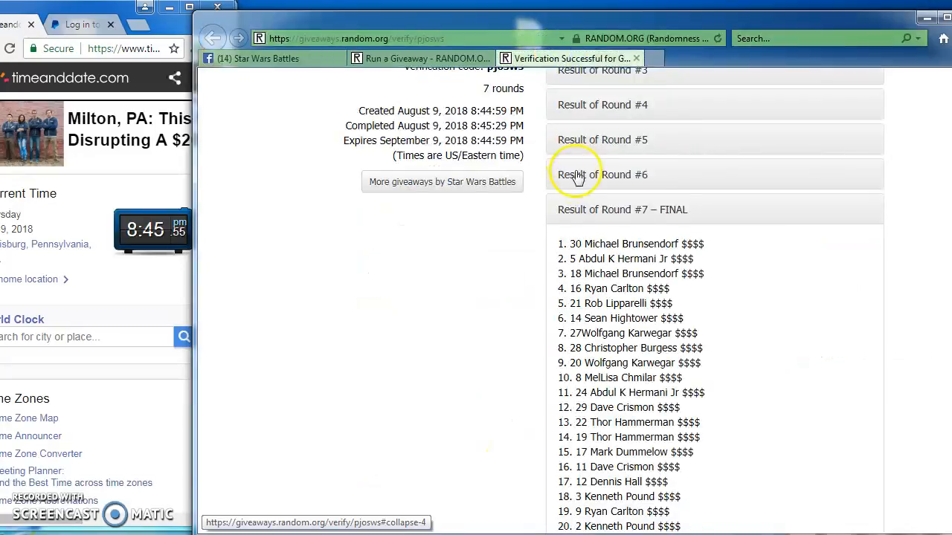